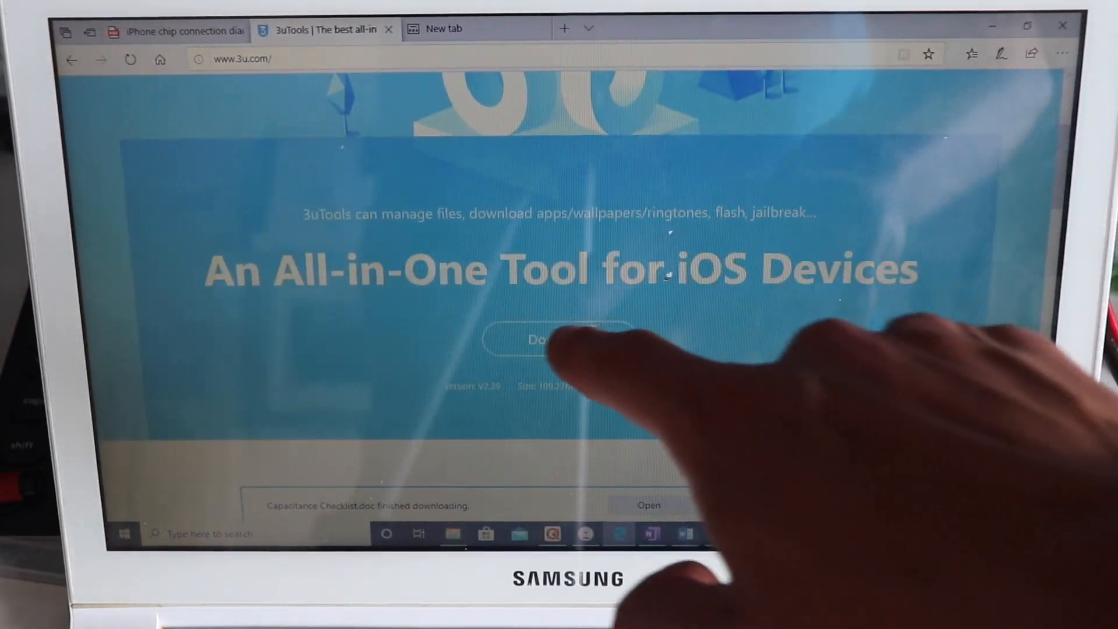
Step: Download the 3uTools setup file from 3u.com and run the installer
click(560, 339)
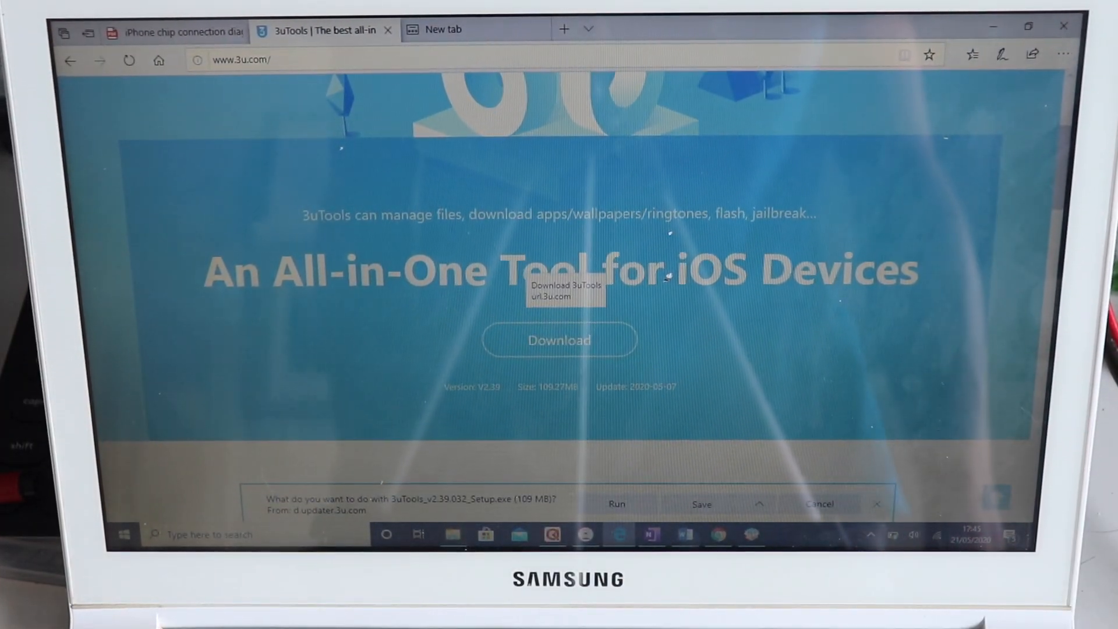
click(615, 504)
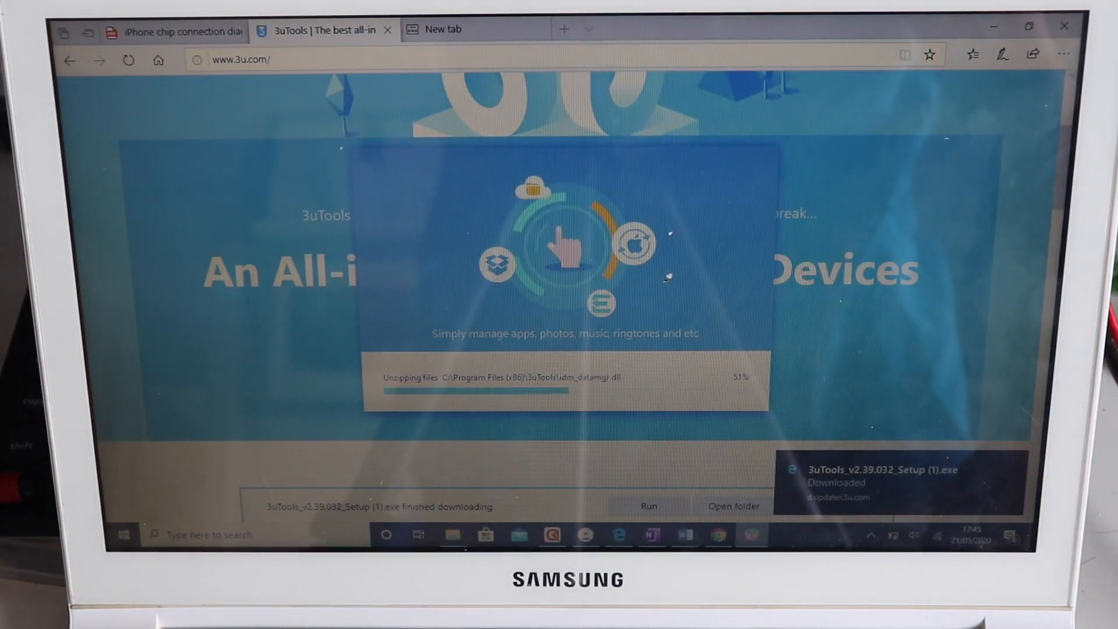
Step: Finish installing, dismiss the Connection Reminder, and show the iPhone 7's device details
click(474, 28)
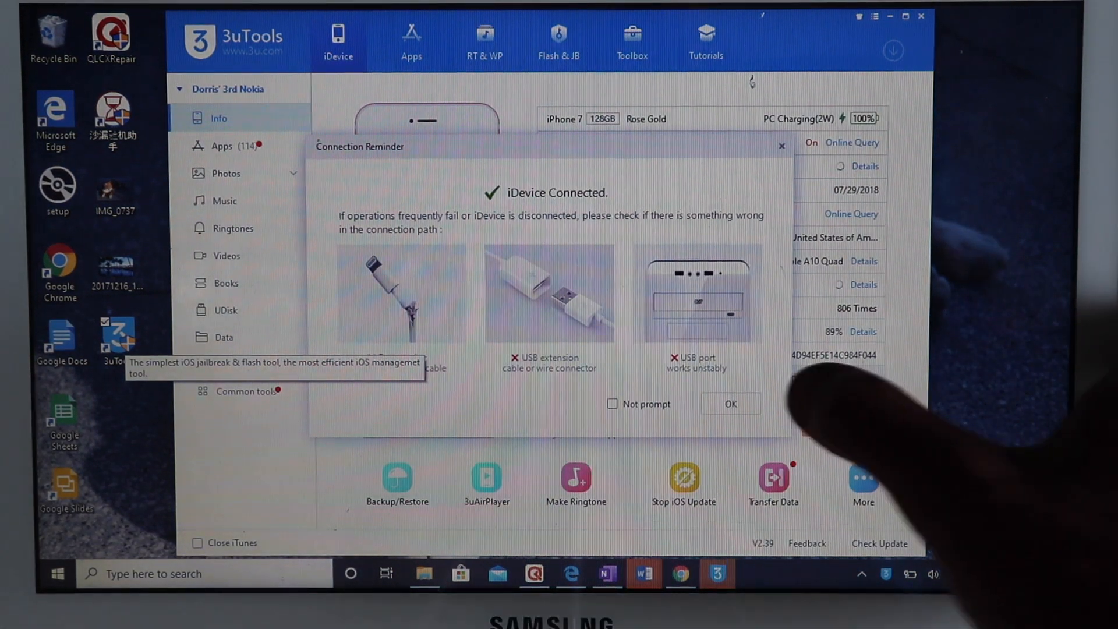
click(729, 403)
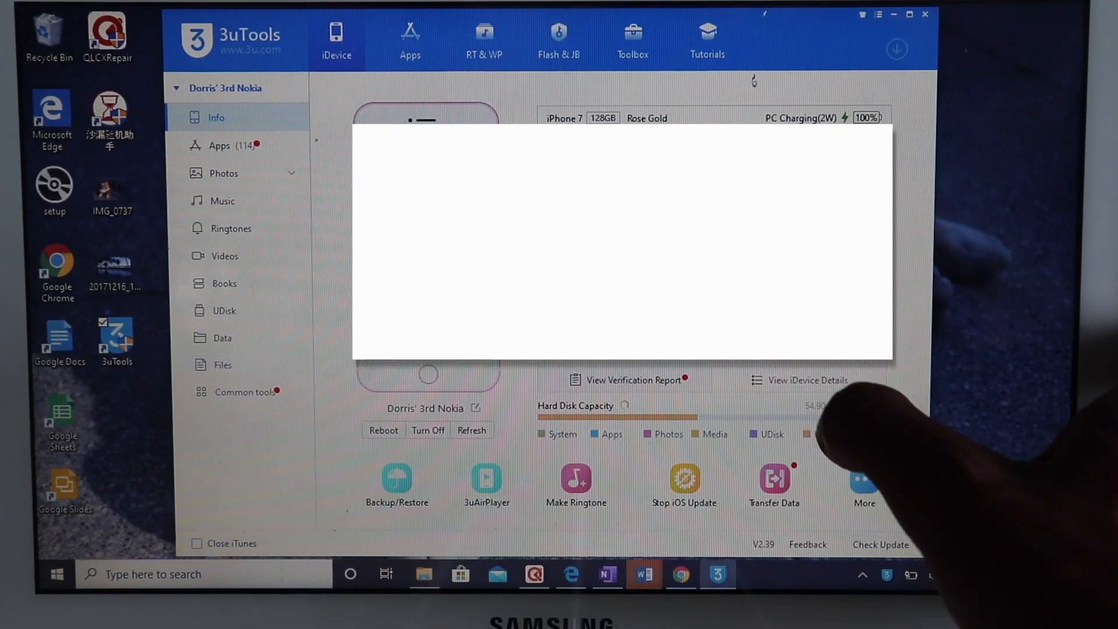
click(807, 379)
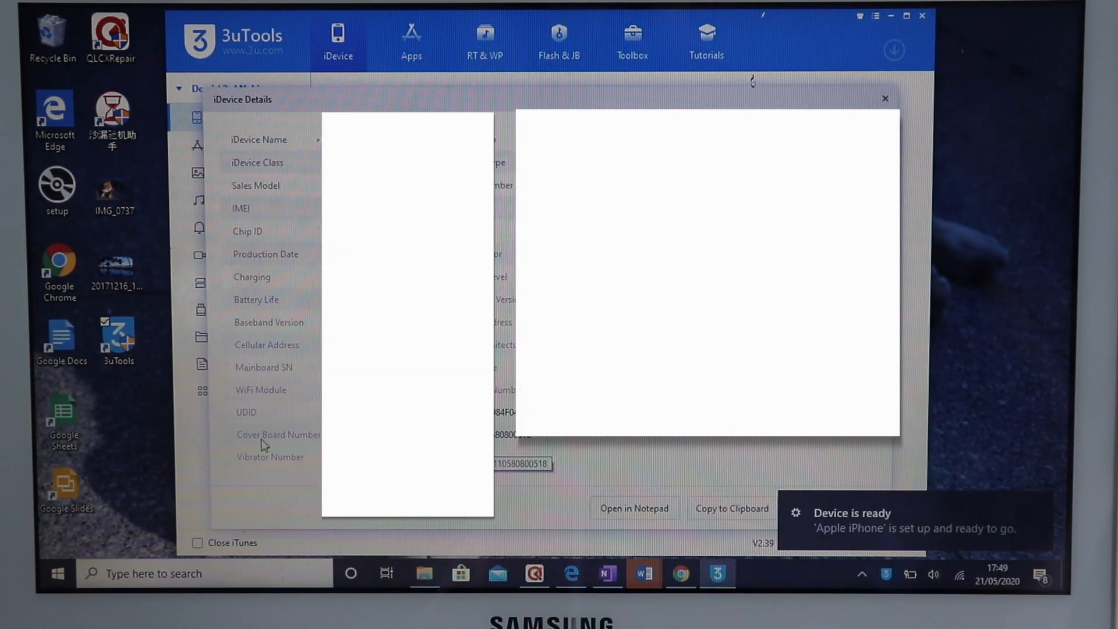
Step: Search 'note' in Windows to open Notepad for pasting the Cover Board Number
text(note)
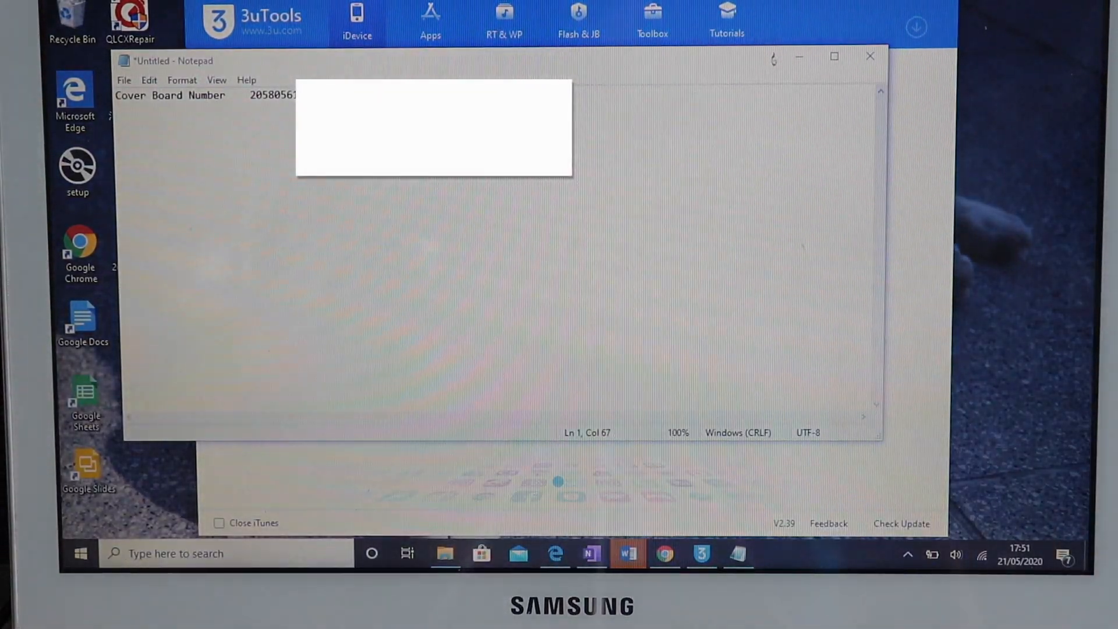
mouse_move(130, 18)
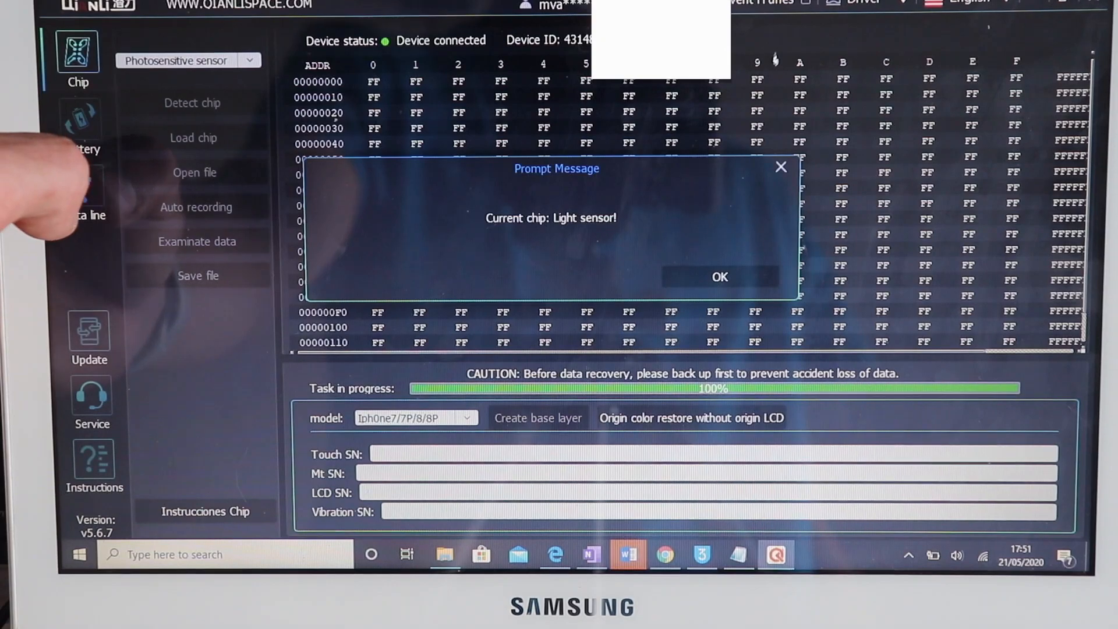
Step: Confirm the detected 'Light sensor' chip and load the chip data
click(718, 277)
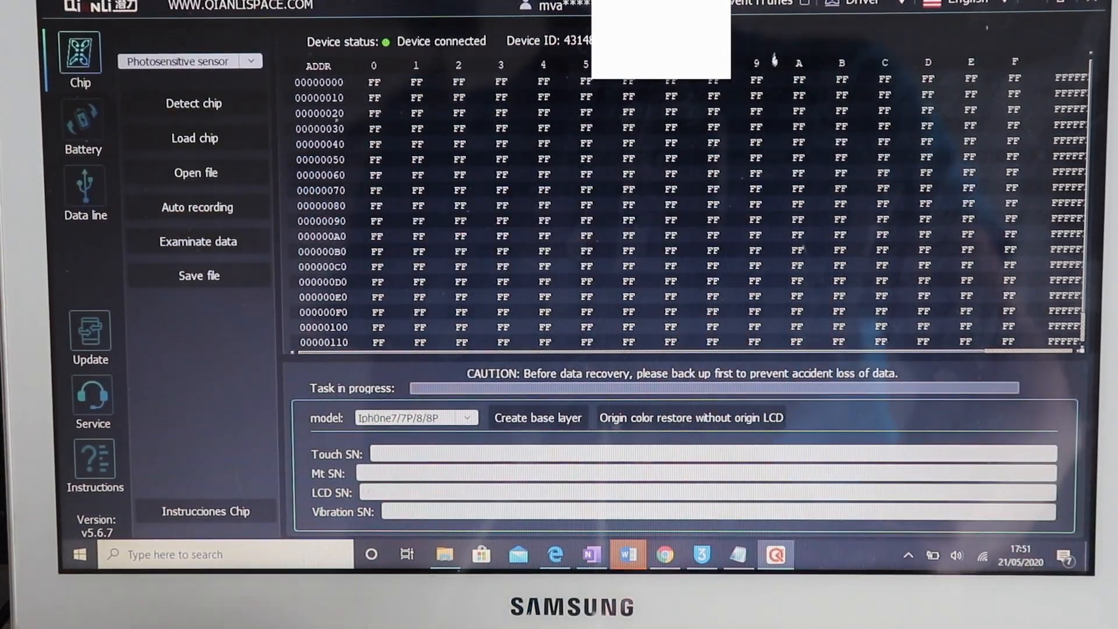
click(690, 419)
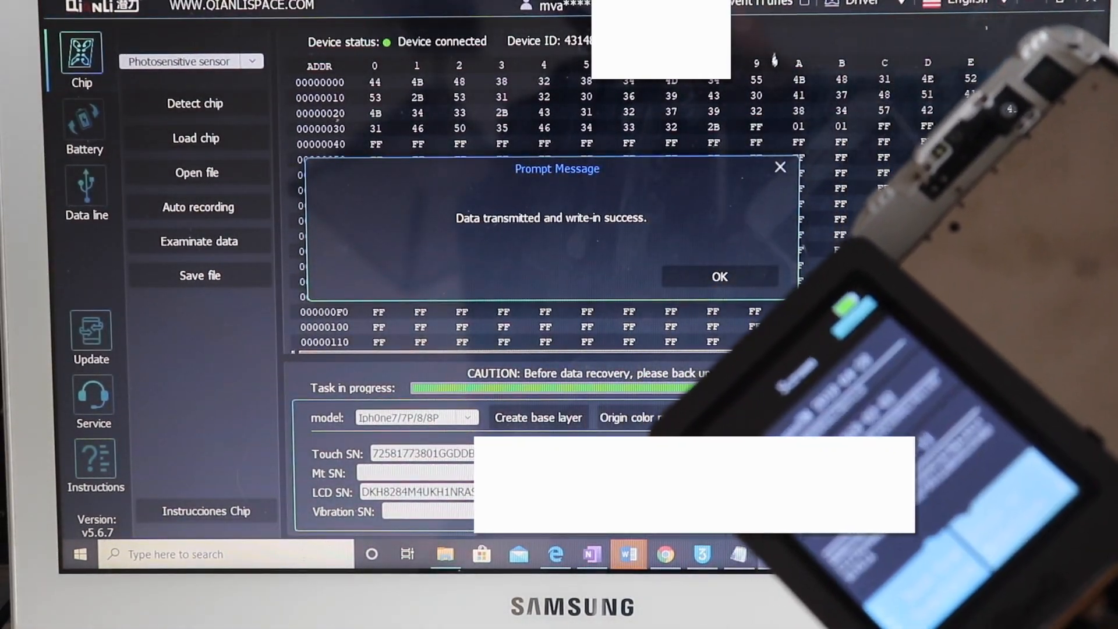
Step: Dismiss the 'Data transmitted and write-in success' message after writing to the chip
click(719, 277)
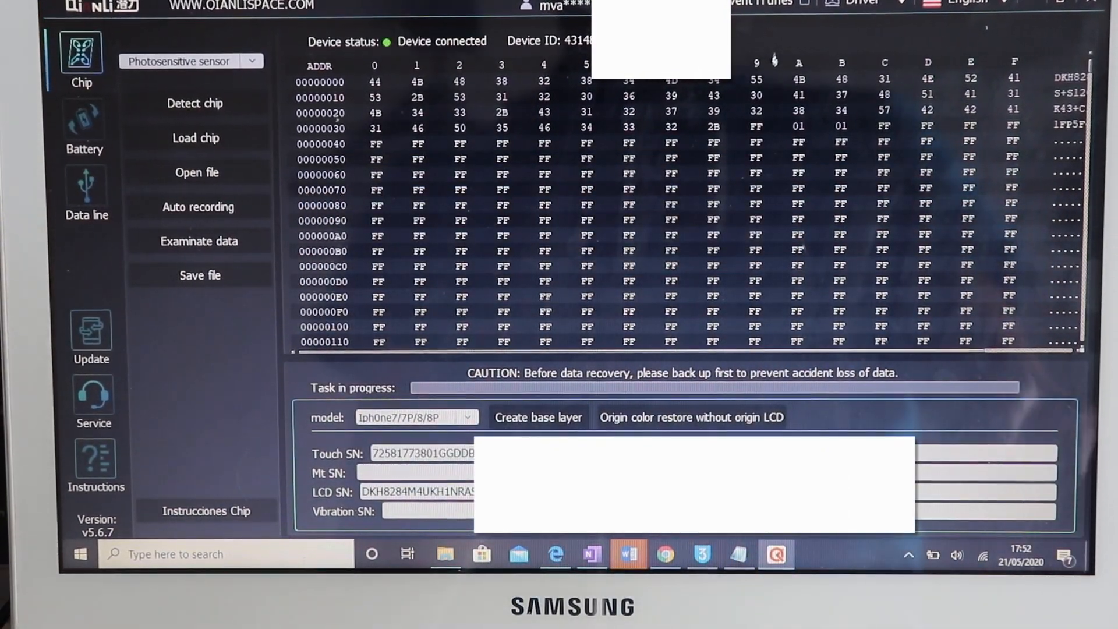